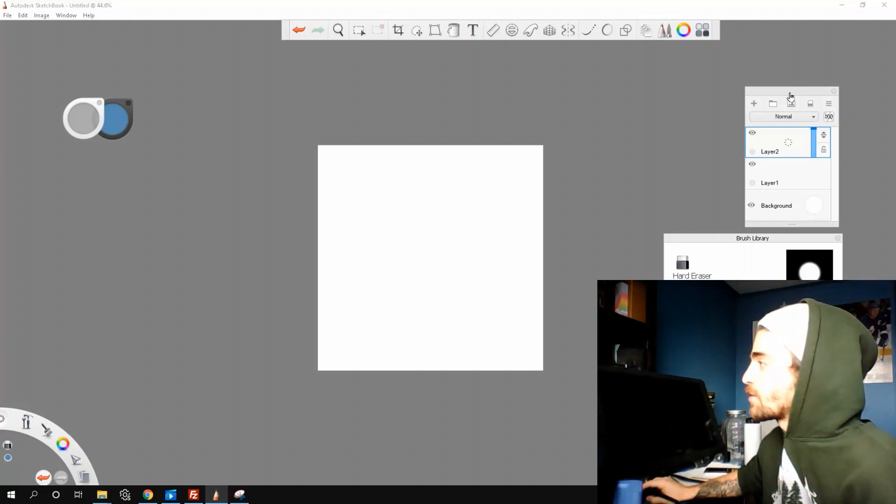
Fill the Background layer with light grey and set the colour swatch to black
drag(790, 94, 721, 80)
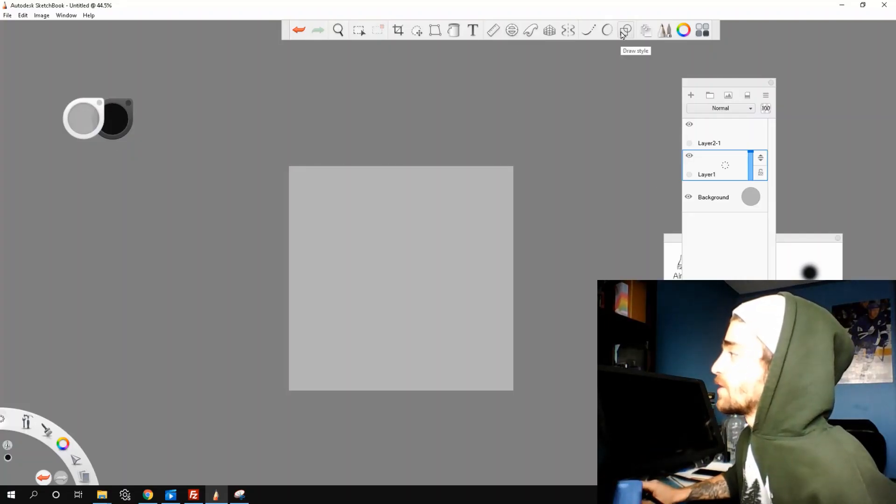
Choose the shape drawing style from the Draw Style button with Layer1 active
click(511, 30)
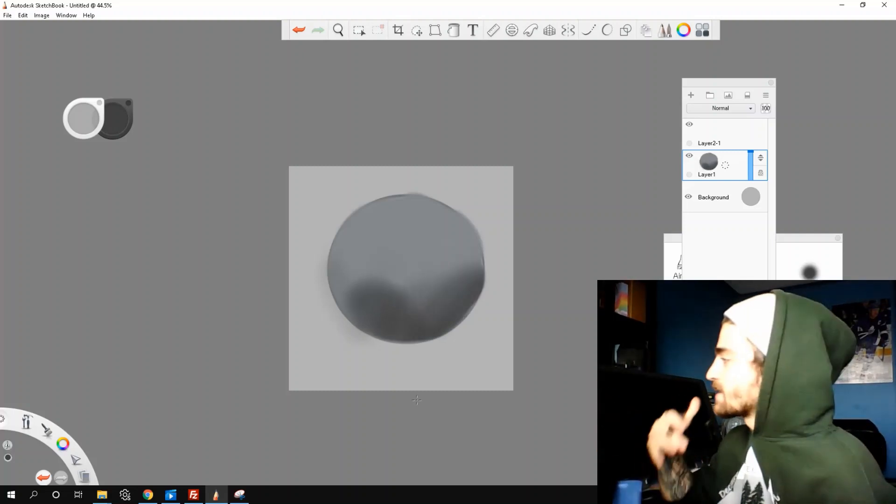
Draw a grey ellipse circle on Layer1 and airbrush darker shading on its lower part
click(299, 30)
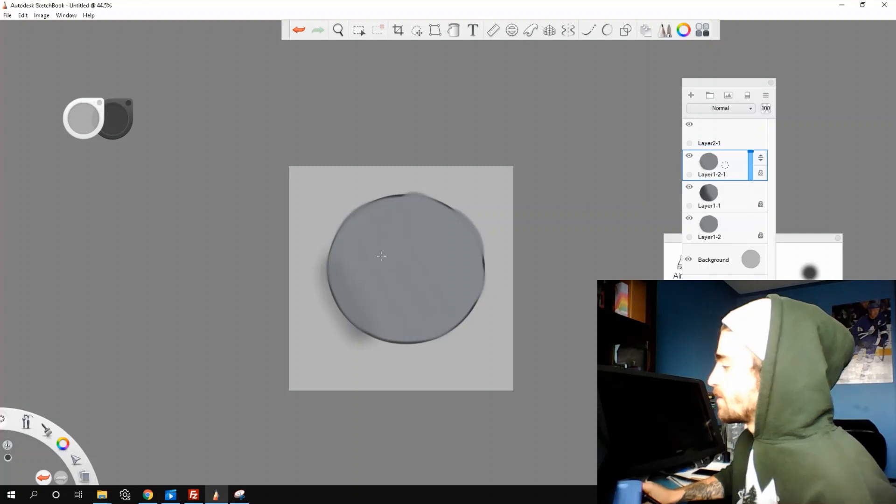
mouse_move(338, 352)
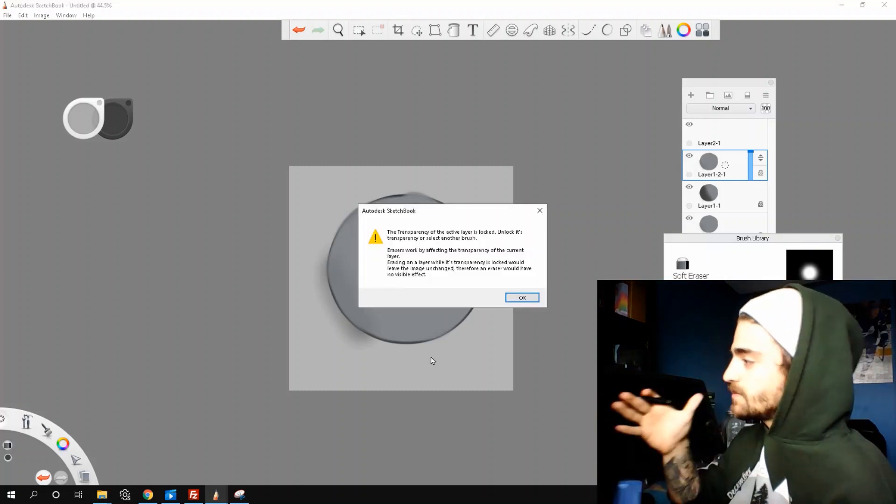
click(523, 297)
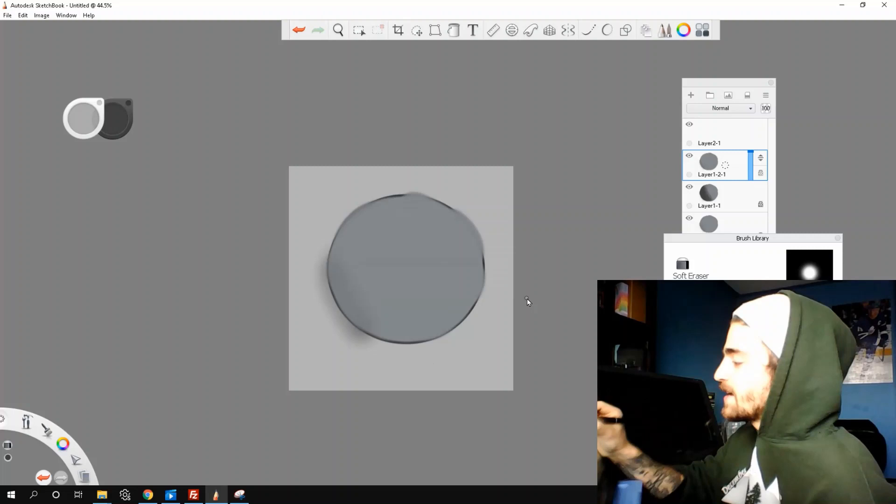